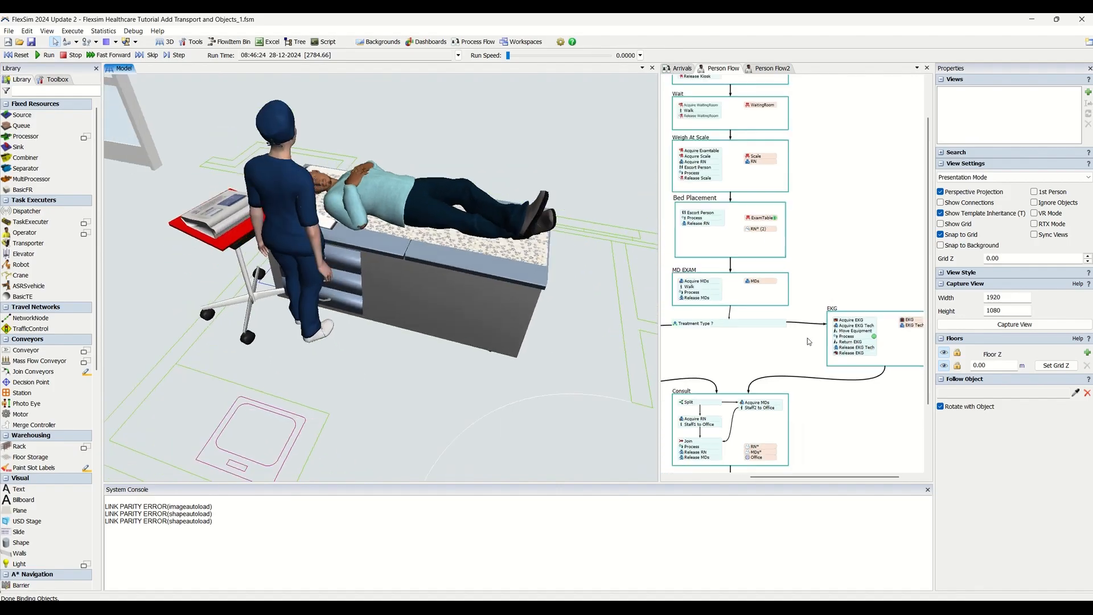
# Step: Reset the clinic simulation back to its start time
pyautogui.click(723, 67)
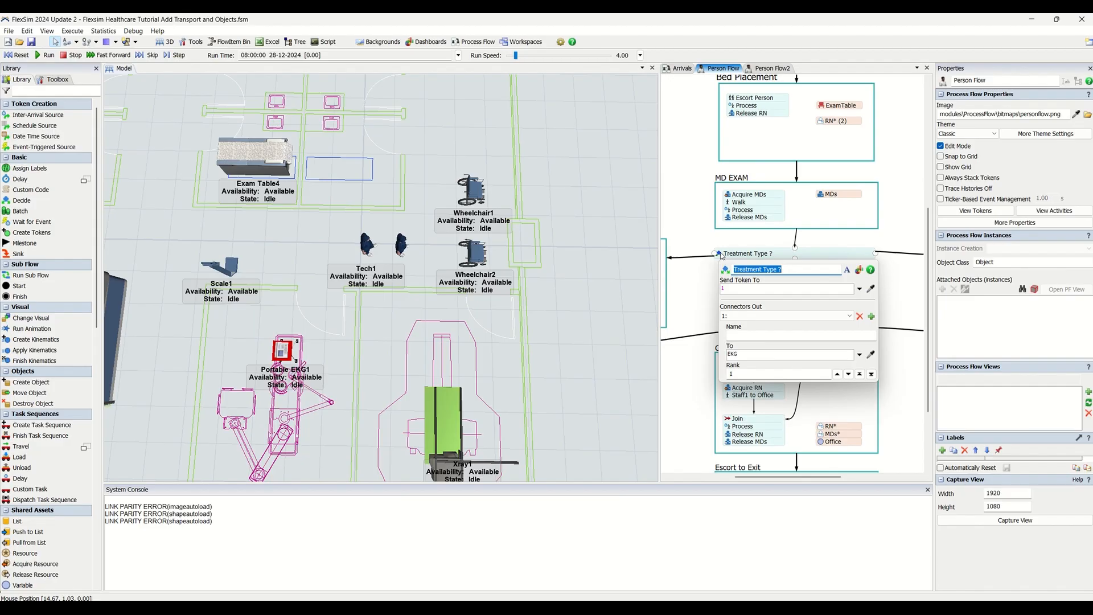
# Step: Close Treatment Type's properties and load Flexsim Healthcare Tutorial Add Transport and Objects_1.fsm
pyautogui.click(859, 288)
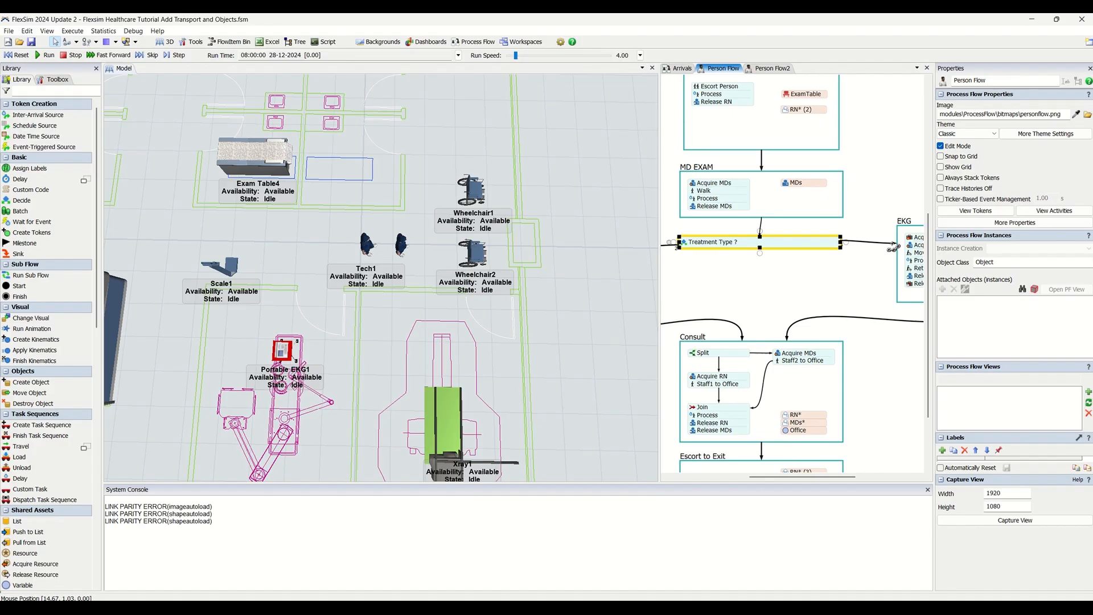
pyautogui.click(713, 242)
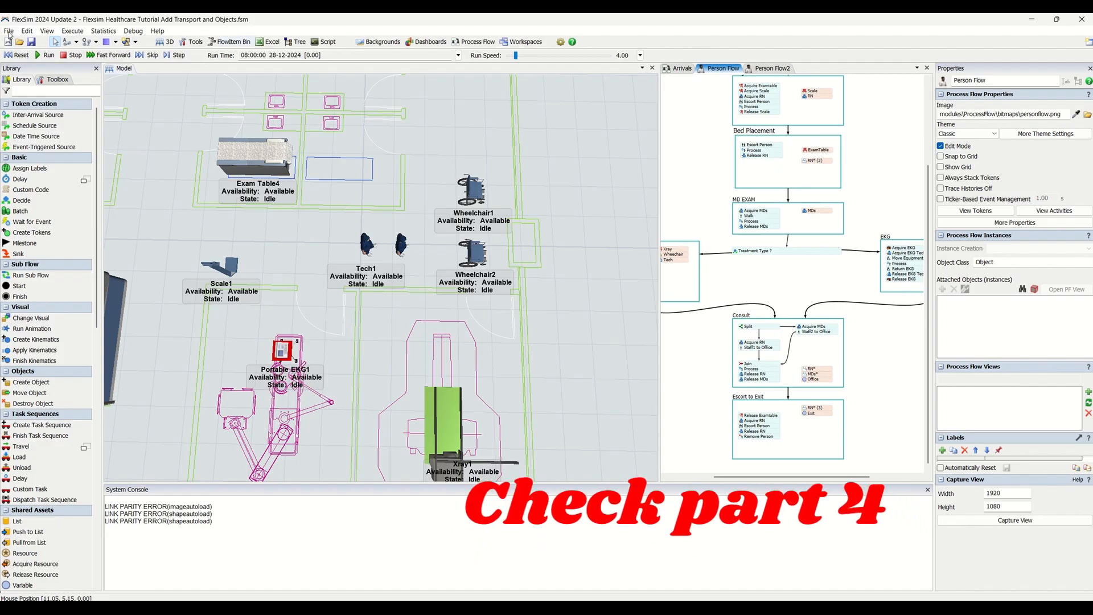
pyautogui.click(16, 55)
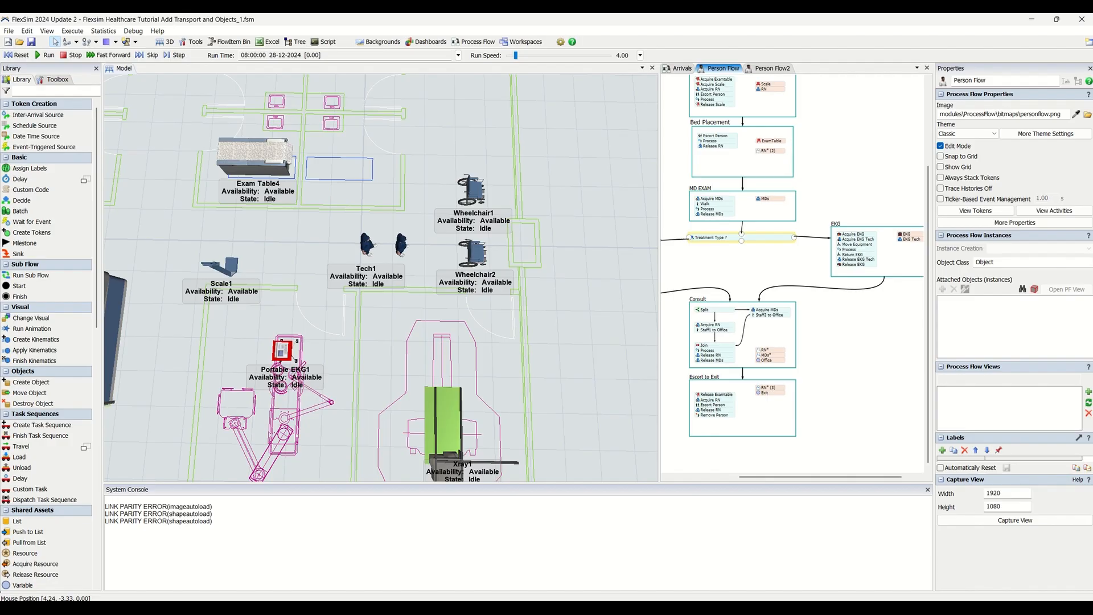
# Step: Place the Xray block's activities in the Person Flow and link it into Consult
pyautogui.click(741, 237)
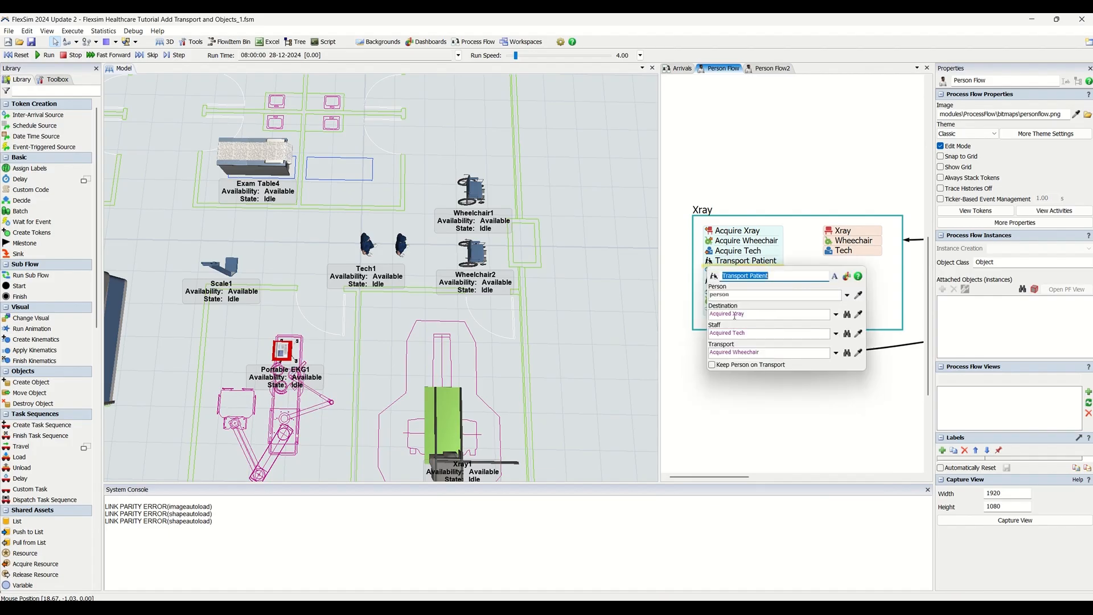
pyautogui.click(817, 407)
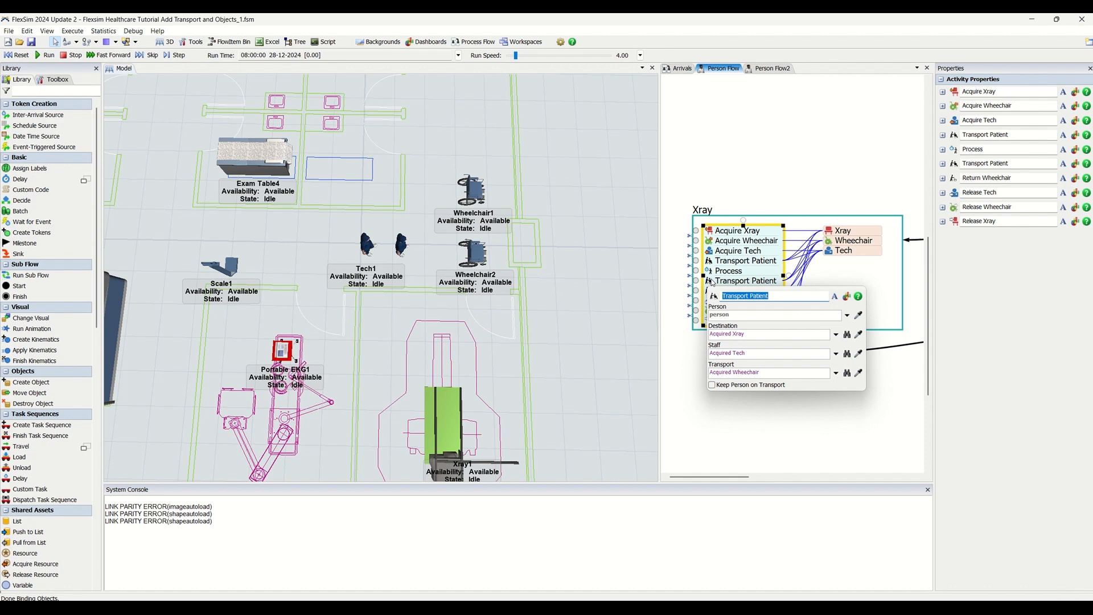
pyautogui.moveTo(712, 281)
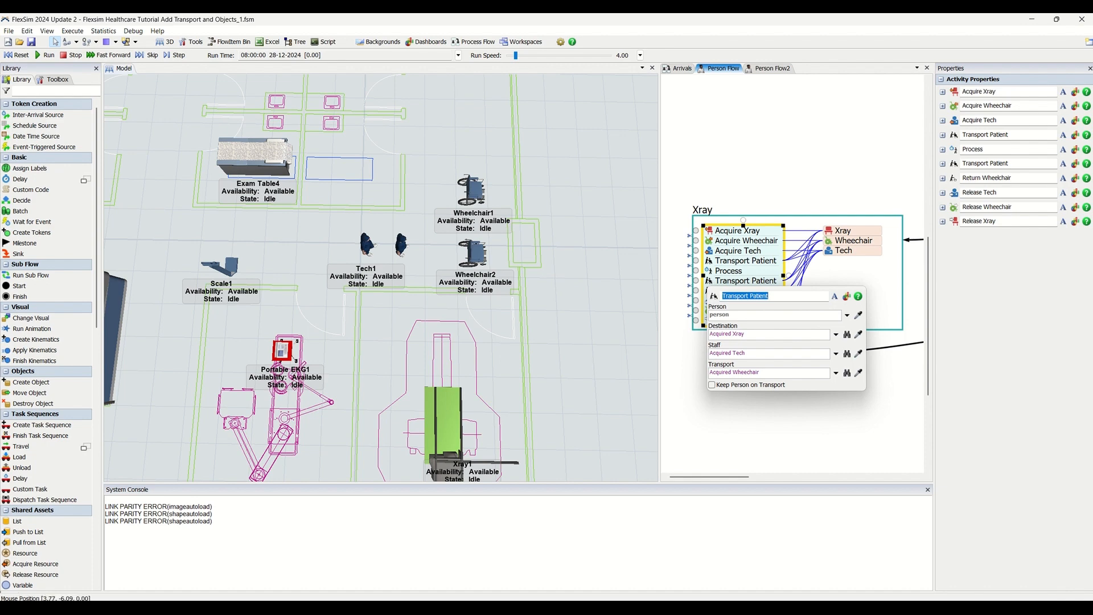
pyautogui.moveTo(955, 303)
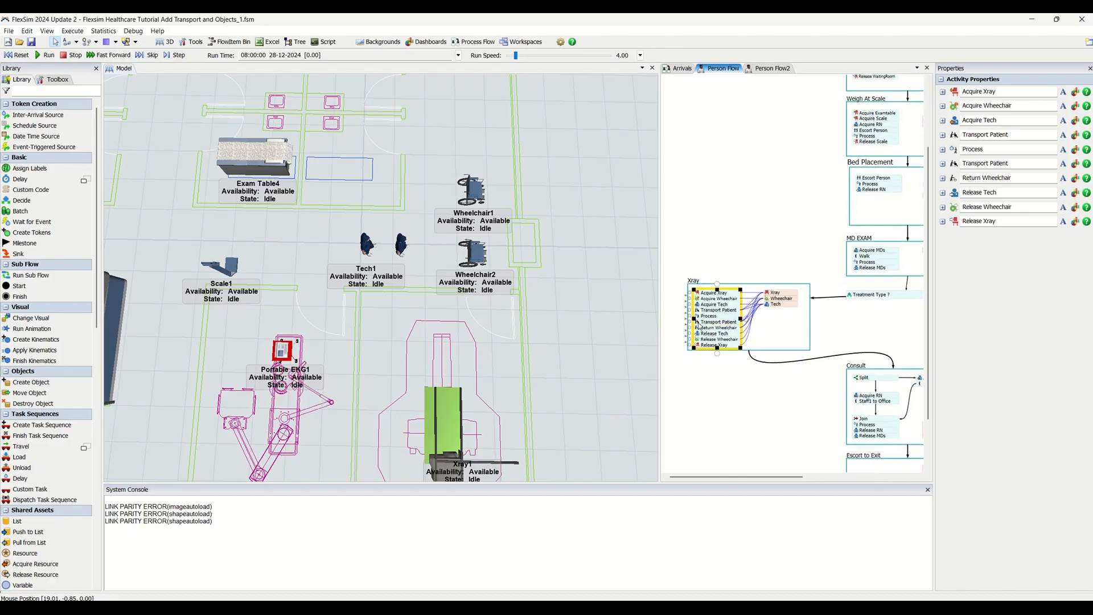
# Step: Check the Transport Patient activity's Destination, Staff and Transport fields, then dismiss it
pyautogui.click(716, 322)
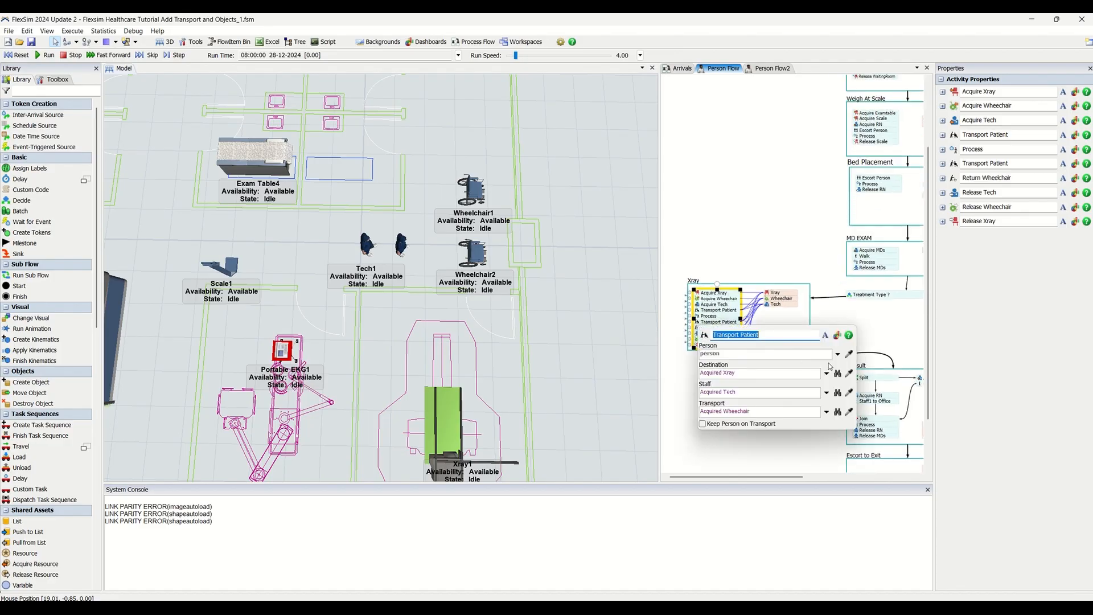
pyautogui.click(753, 216)
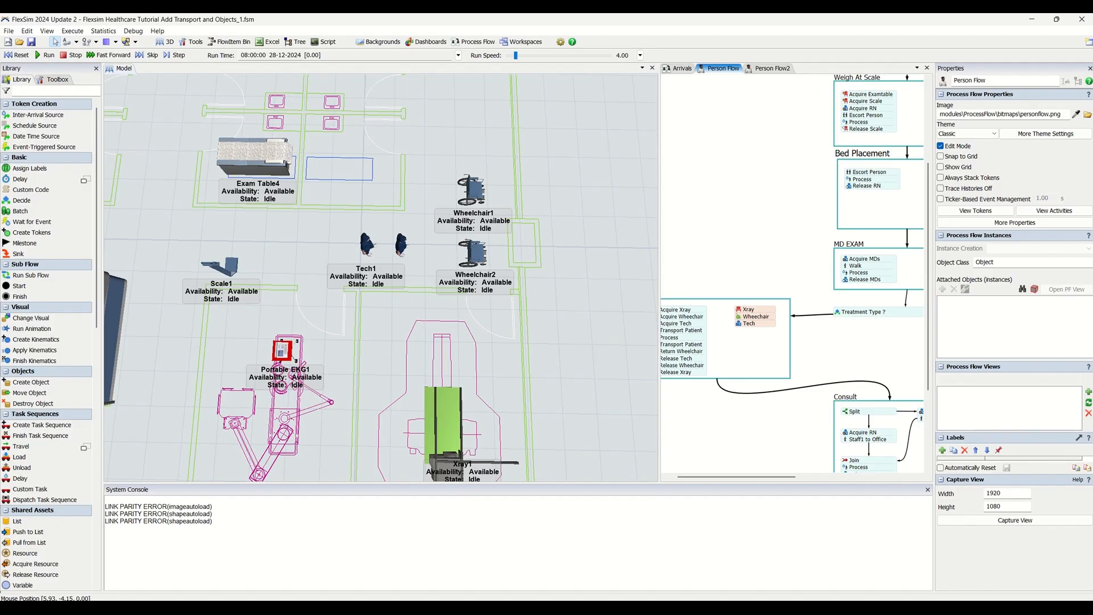
pyautogui.moveTo(910, 266)
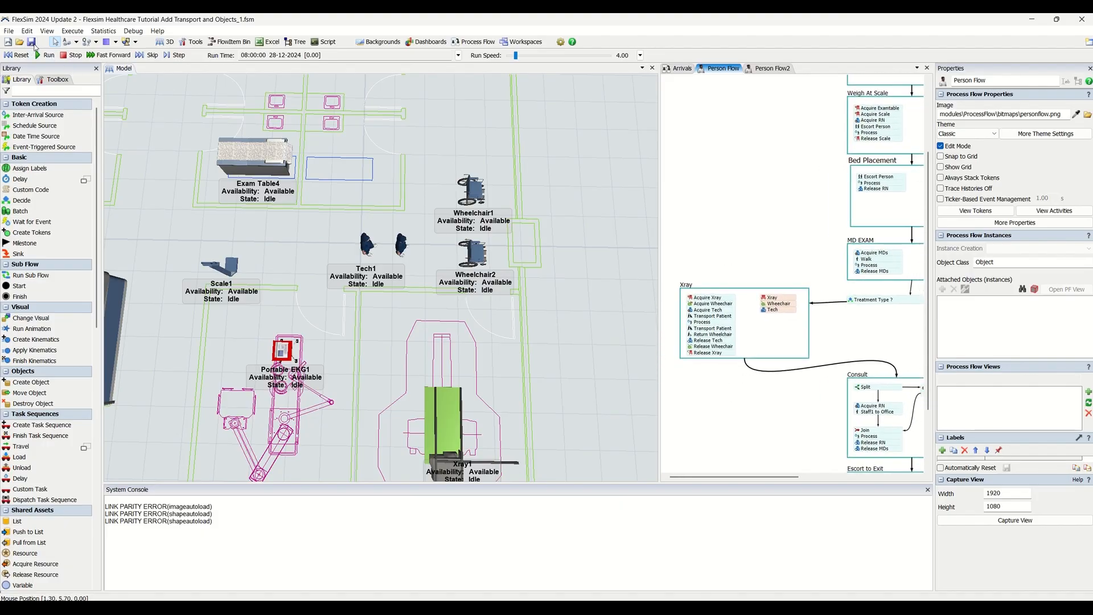
pyautogui.moveTo(363, 350)
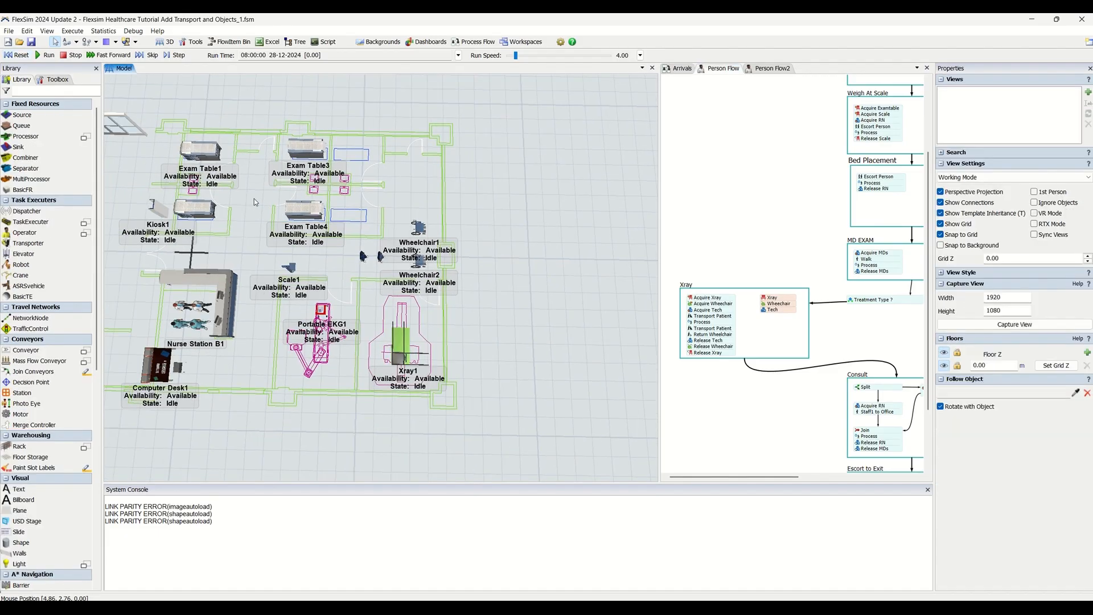
pyautogui.moveTo(461, 269)
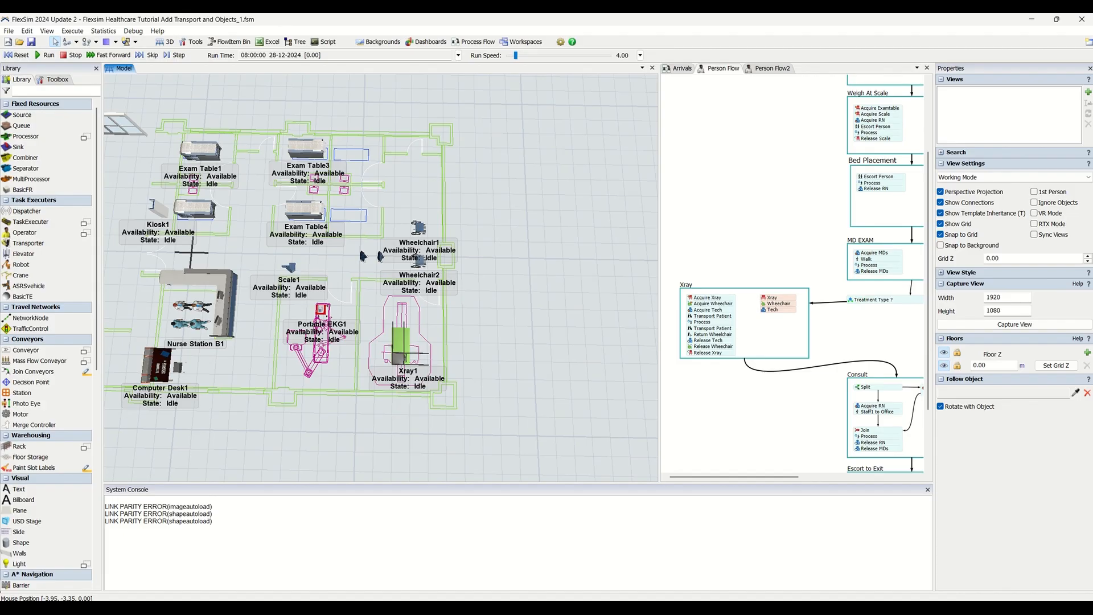
pyautogui.moveTo(799, 290)
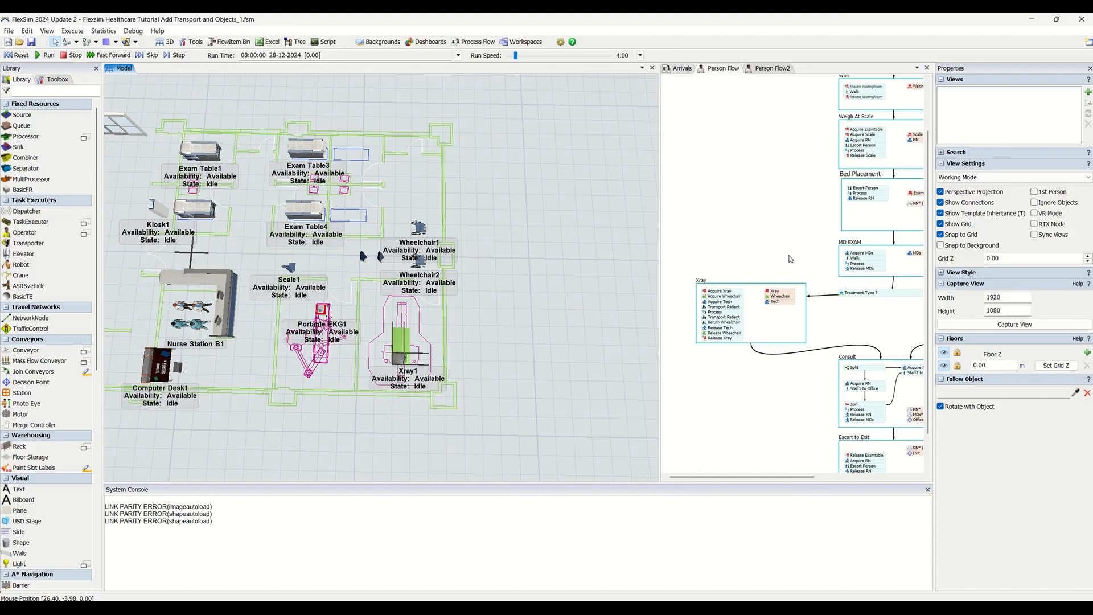
# Step: Reset the model so staff and equipment stand ready beside the complete Person Flow
pyautogui.click(724, 68)
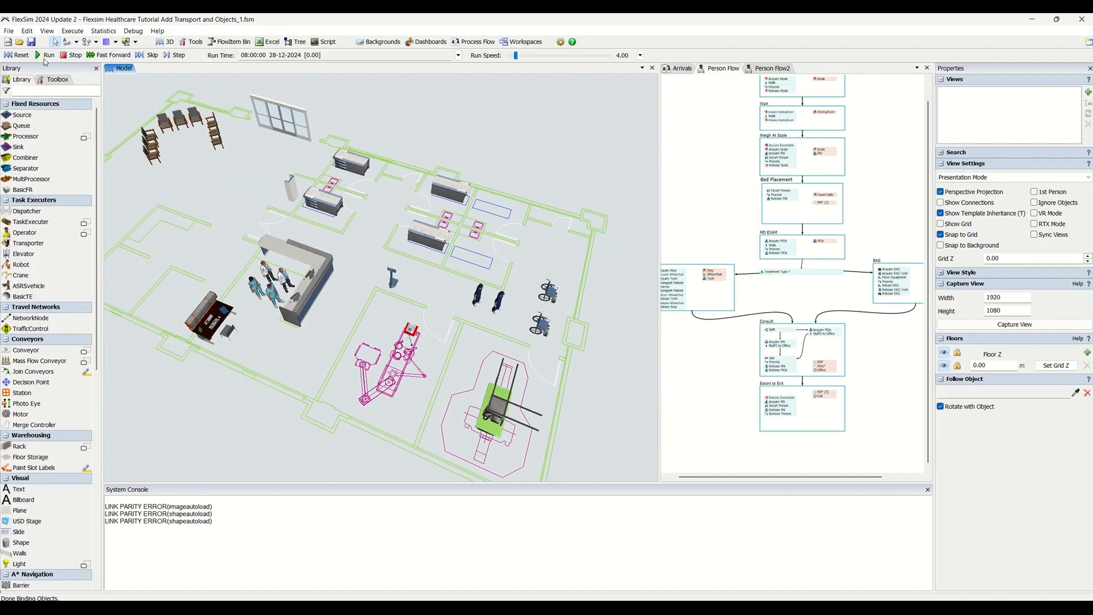
# Step: Run the clinic simulation and watch patients advance through the layout and Person Flow
pyautogui.click(48, 55)
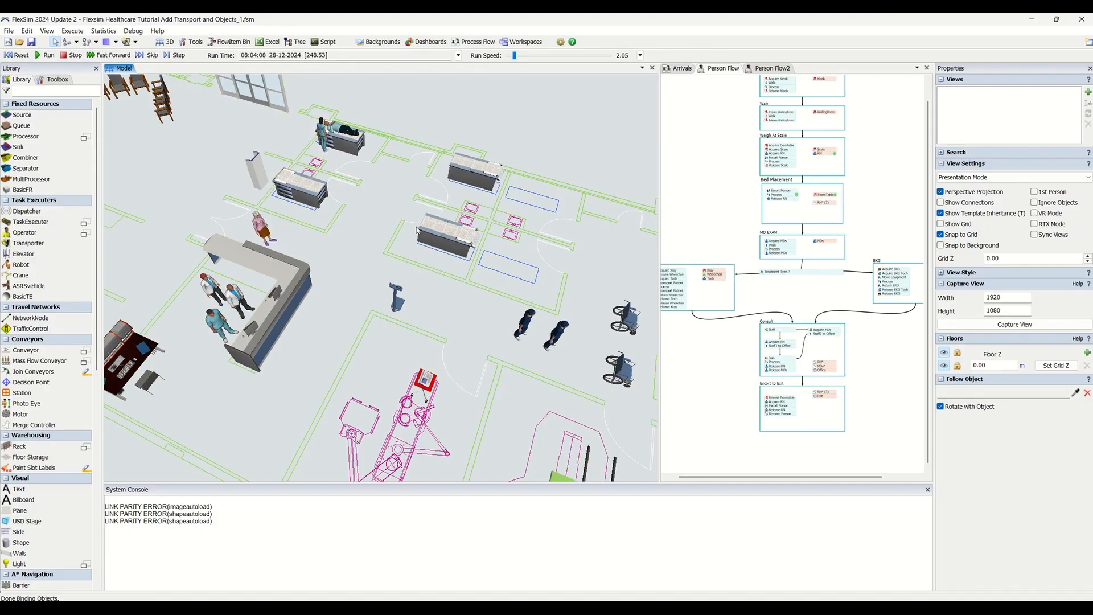
pyautogui.scroll(-3)
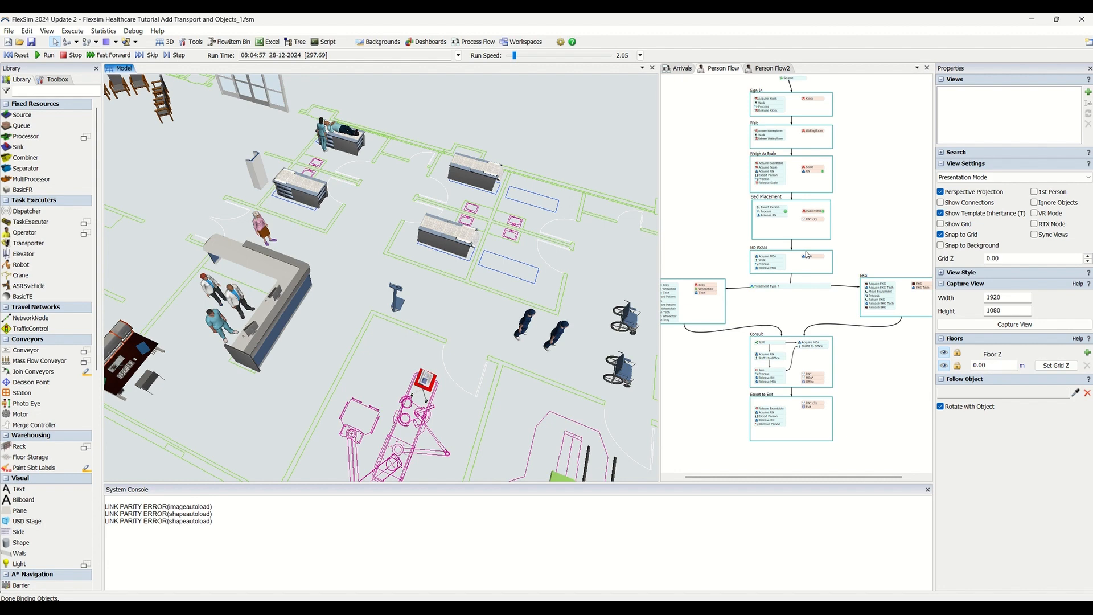
pyautogui.click(725, 69)
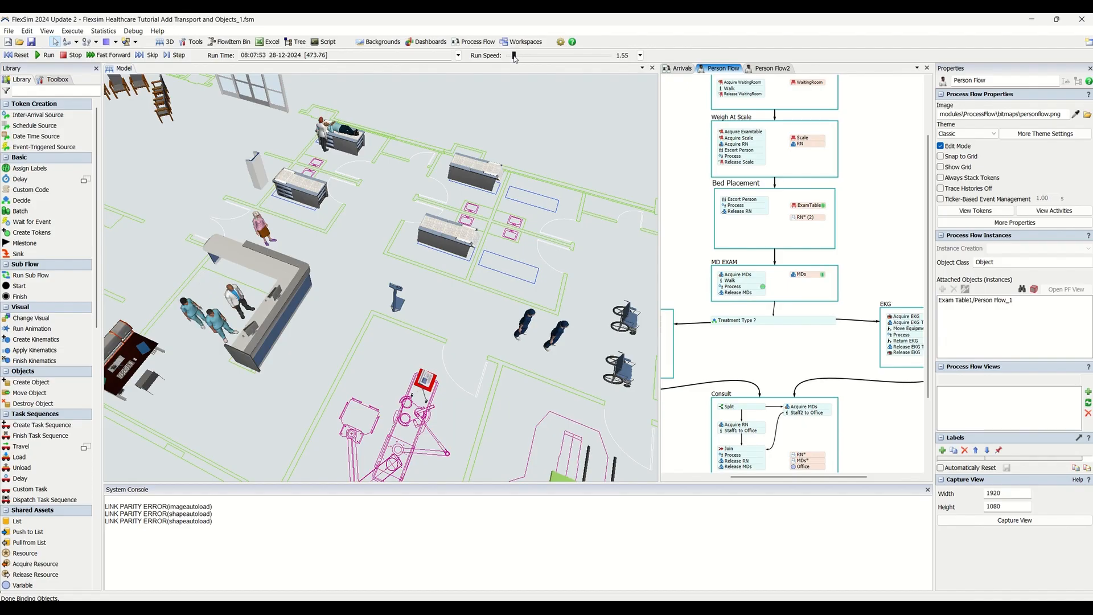
# Step: Push the run speed up to reach about 08:46, then drop it to zero to halt the simulation
pyautogui.moveTo(515, 55); pyautogui.dragTo(532, 54)
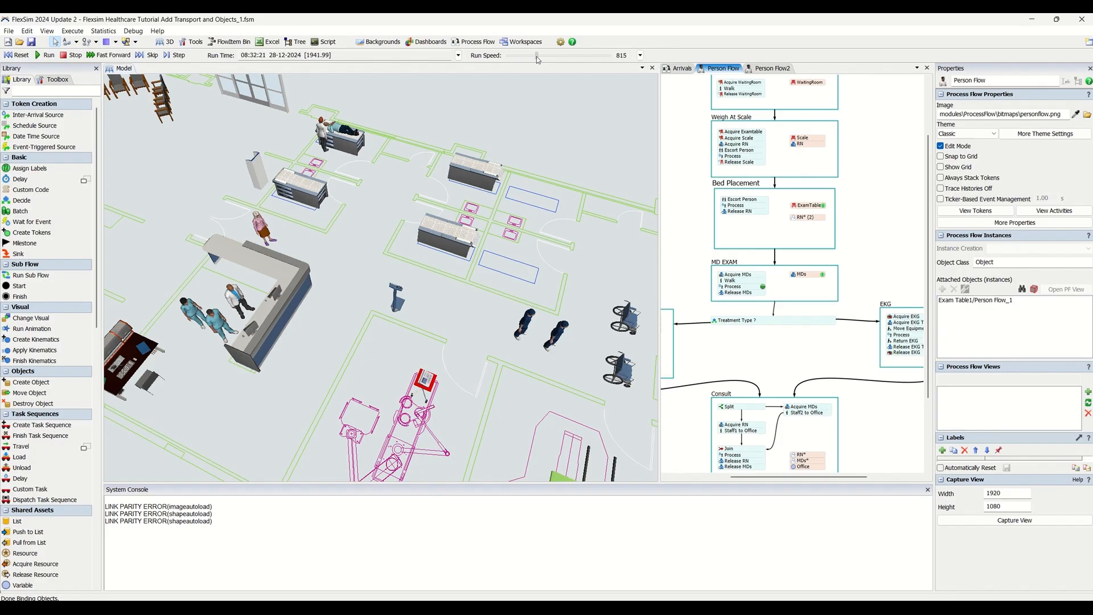
pyautogui.moveTo(536, 56); pyautogui.dragTo(526, 55)
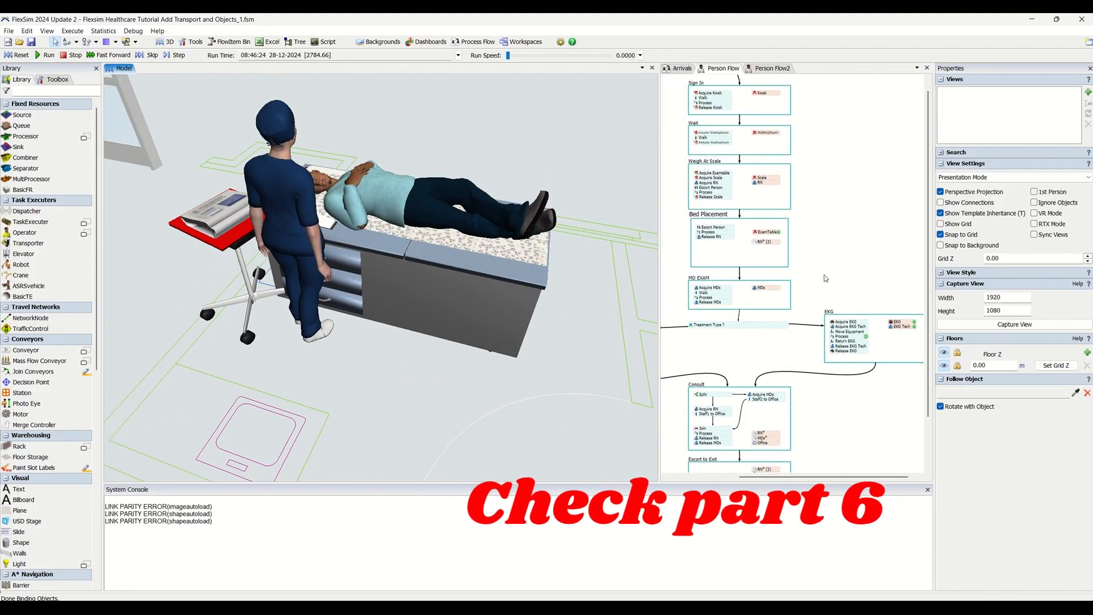
pyautogui.click(724, 67)
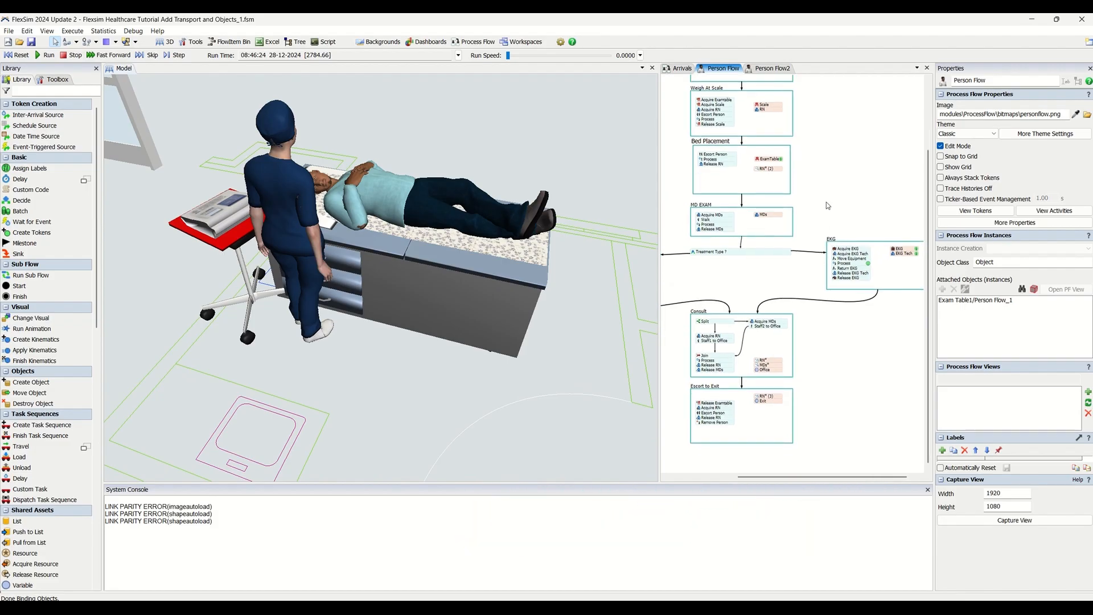
pyautogui.moveTo(488, 54); pyautogui.dragTo(519, 55)
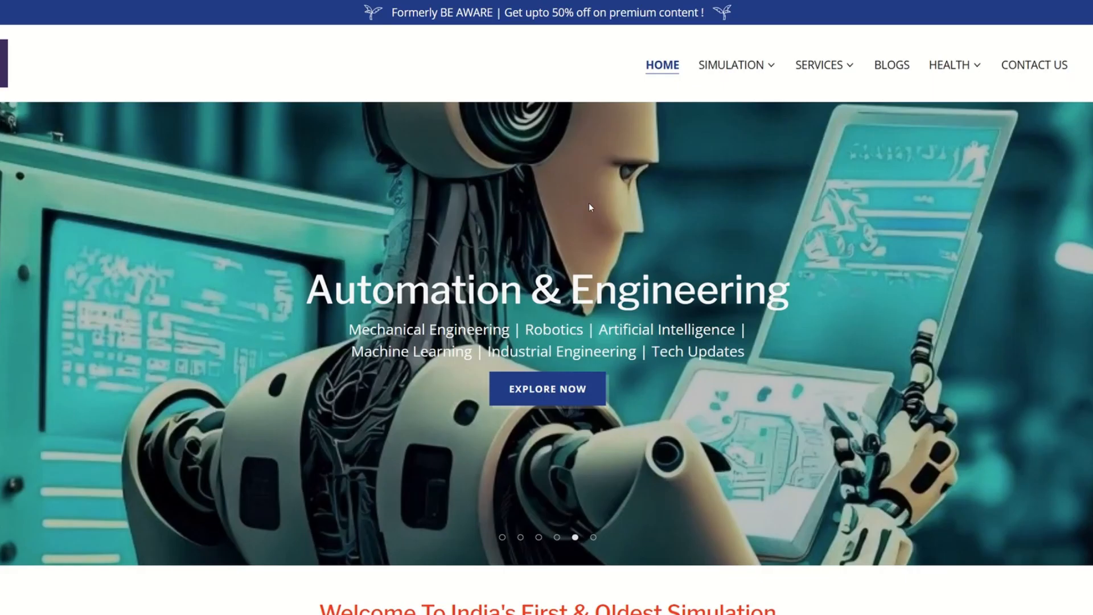
pyautogui.moveTo(631, 141)
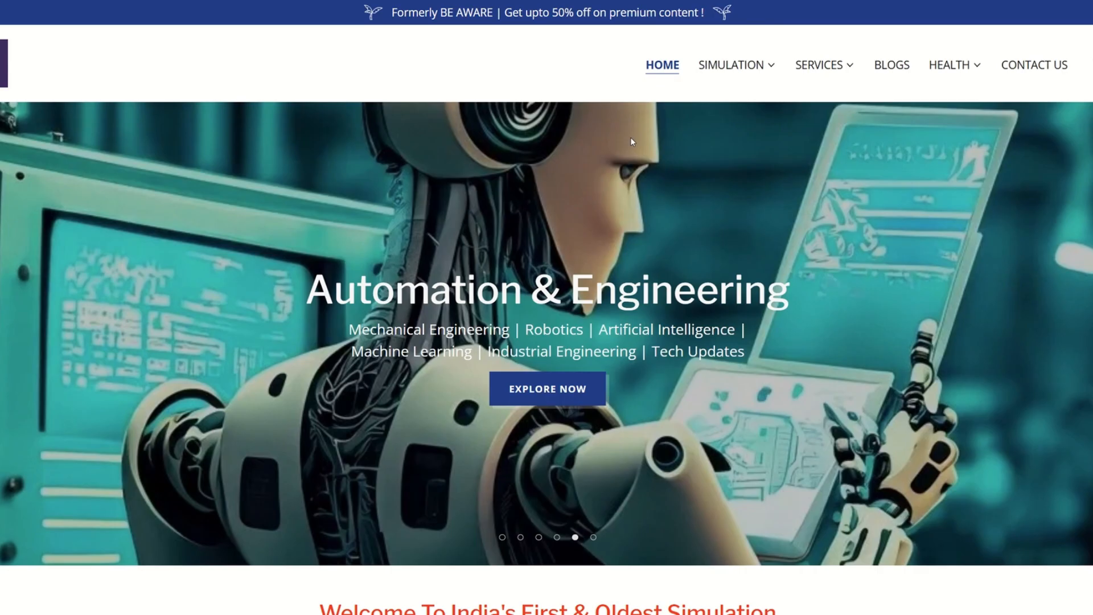
# Step: Scroll down the LeanSimCorp home page and bring up the SIMULATION navigation menu
pyautogui.scroll(-3)
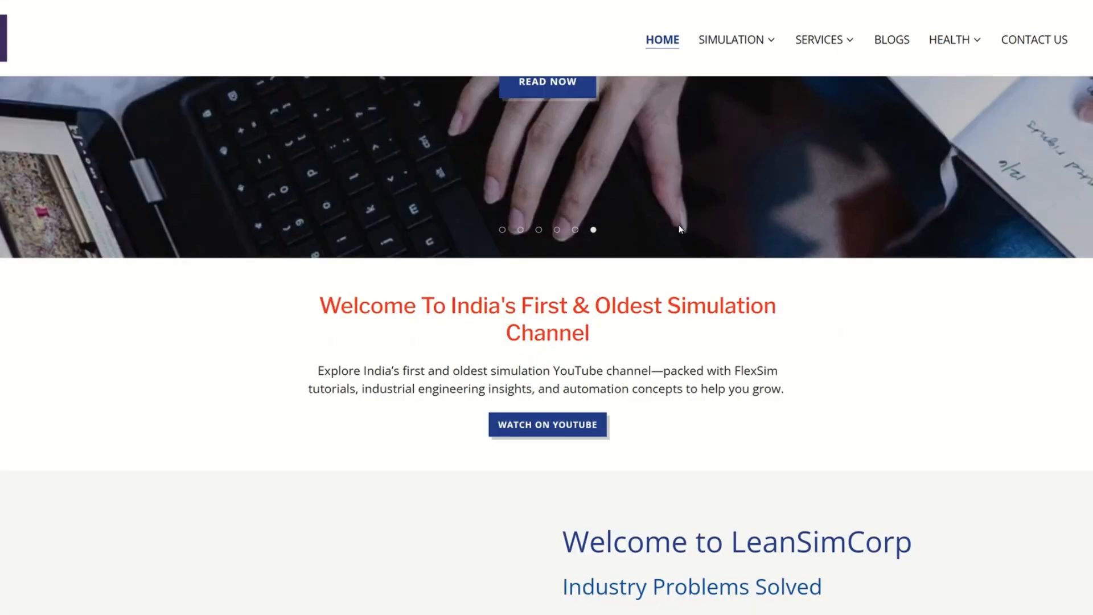
pyautogui.scroll(-3)
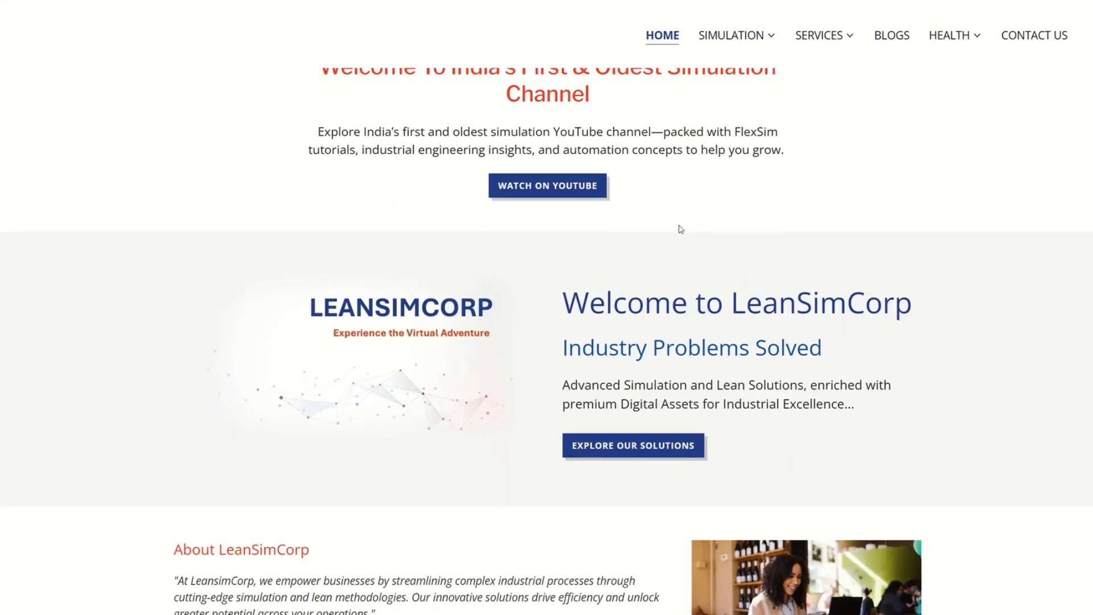
pyautogui.scroll(-3)
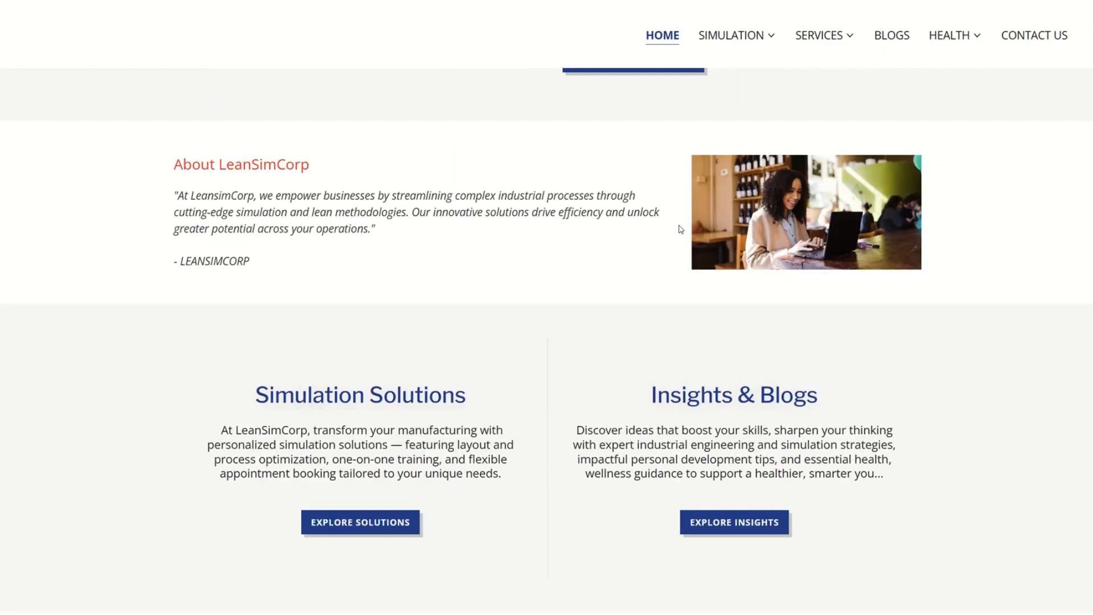
pyautogui.scroll(-3)
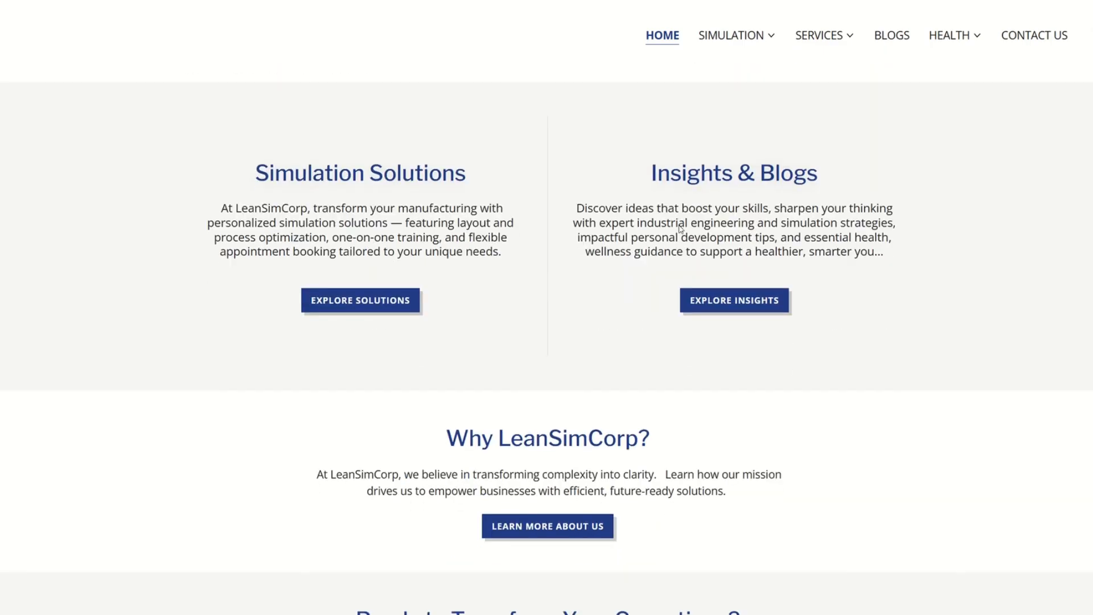
pyautogui.click(731, 35)
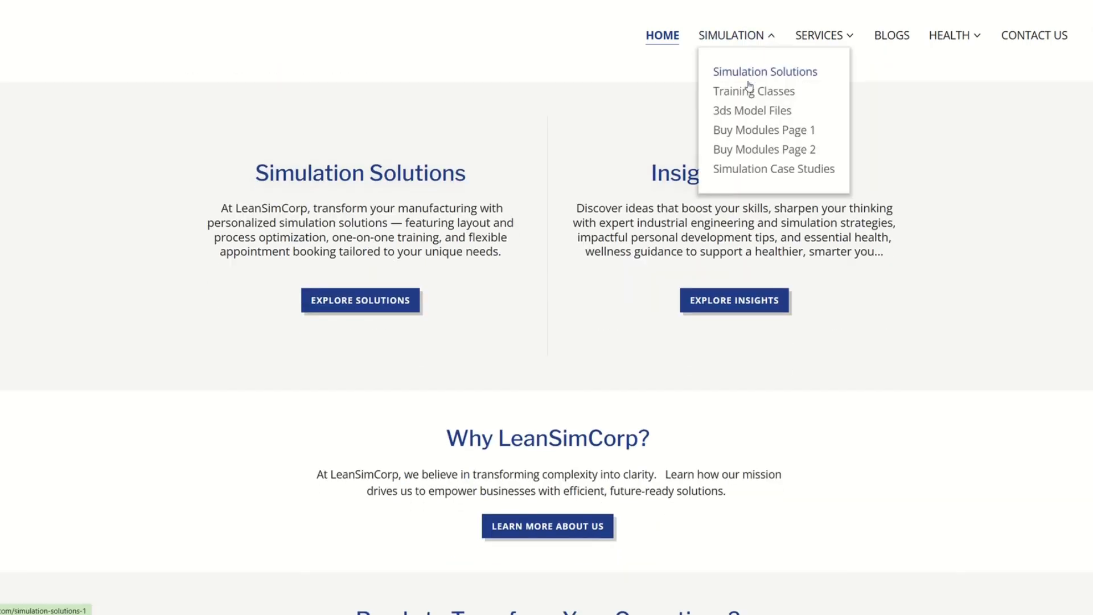
pyautogui.click(731, 36)
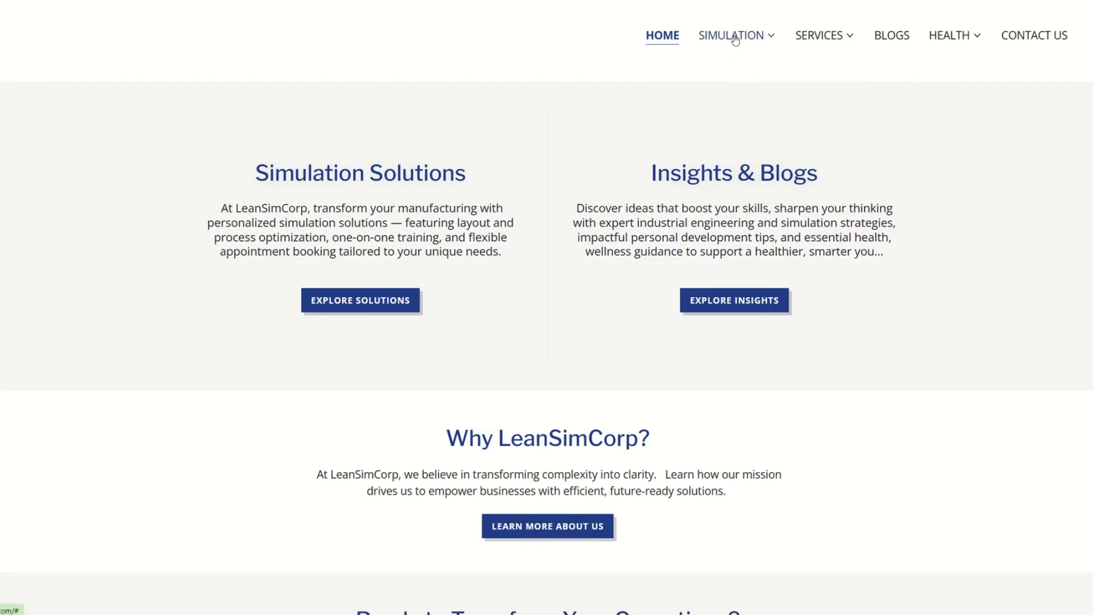
pyautogui.click(731, 36)
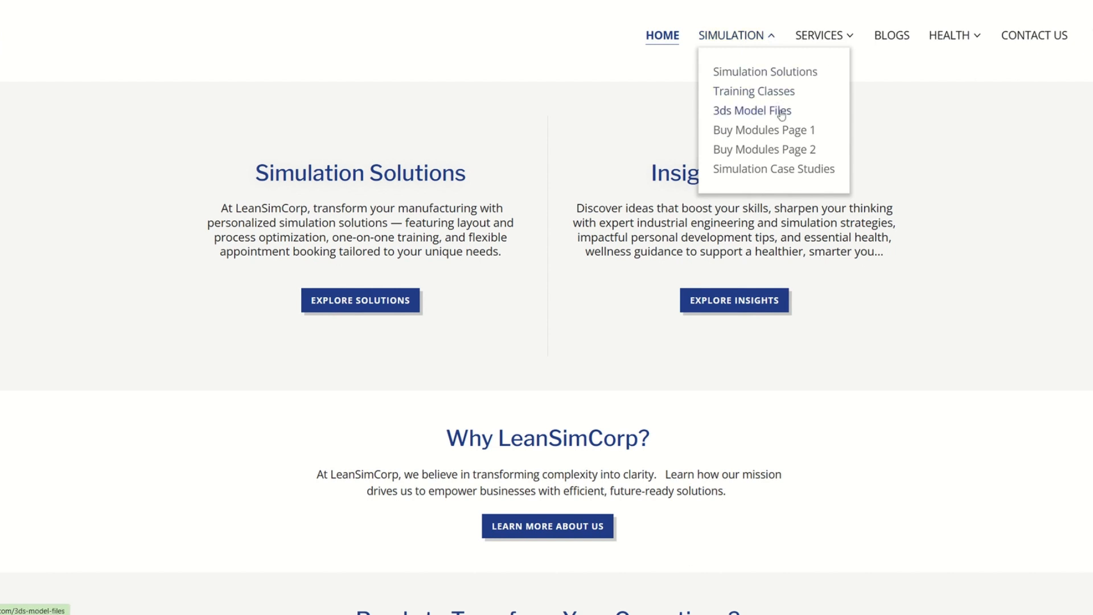
pyautogui.moveTo(763, 130)
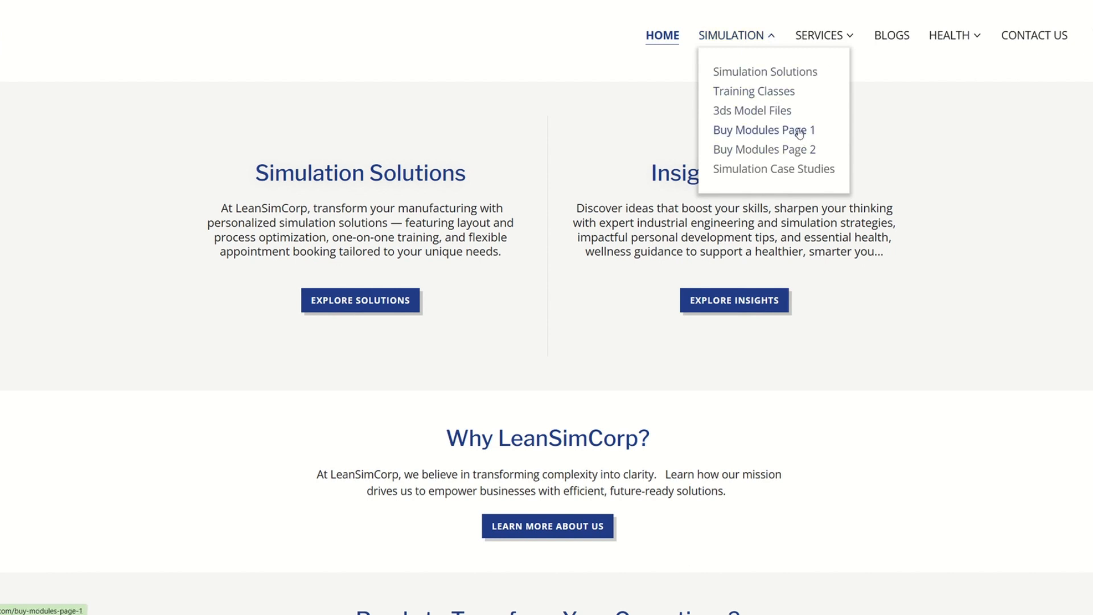
pyautogui.moveTo(775, 168)
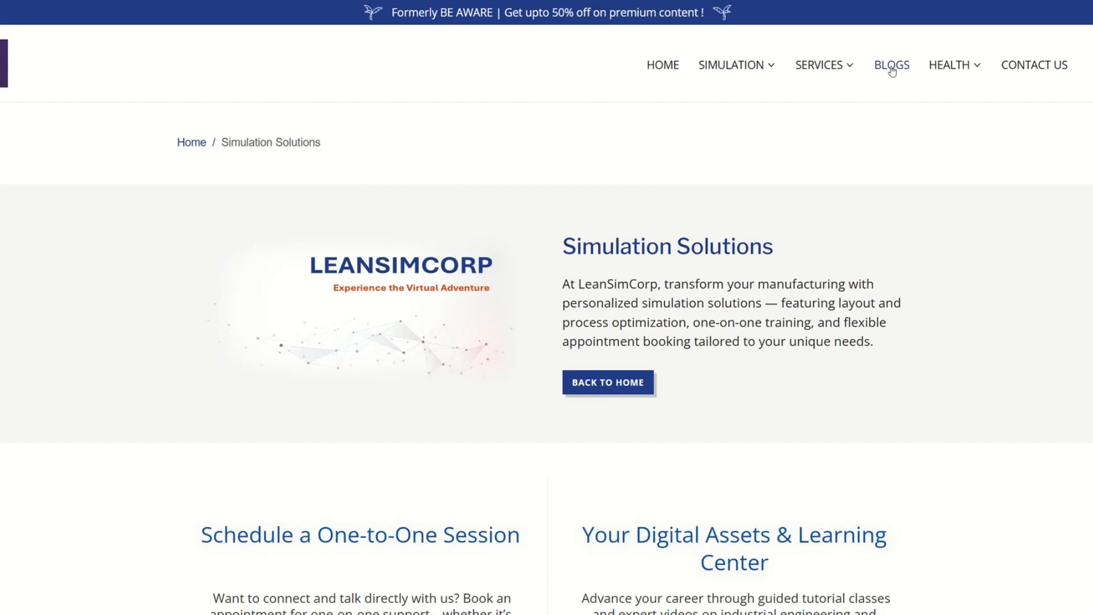
# Step: Scroll through the Simulation Solutions page's sessions, learning center and booking sections
pyautogui.scroll(-3)
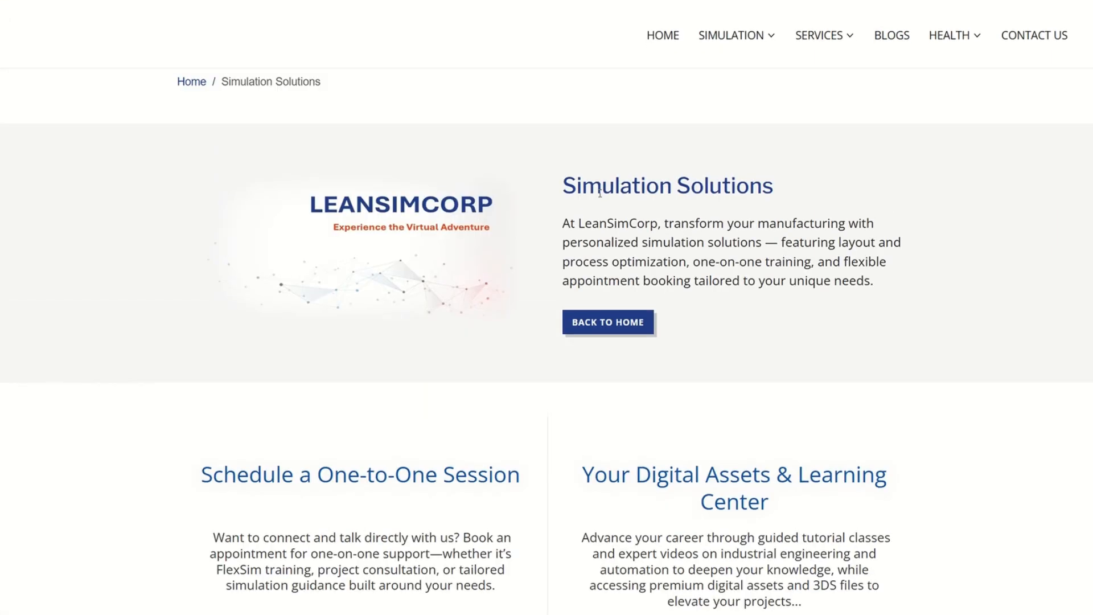
pyautogui.scroll(-3)
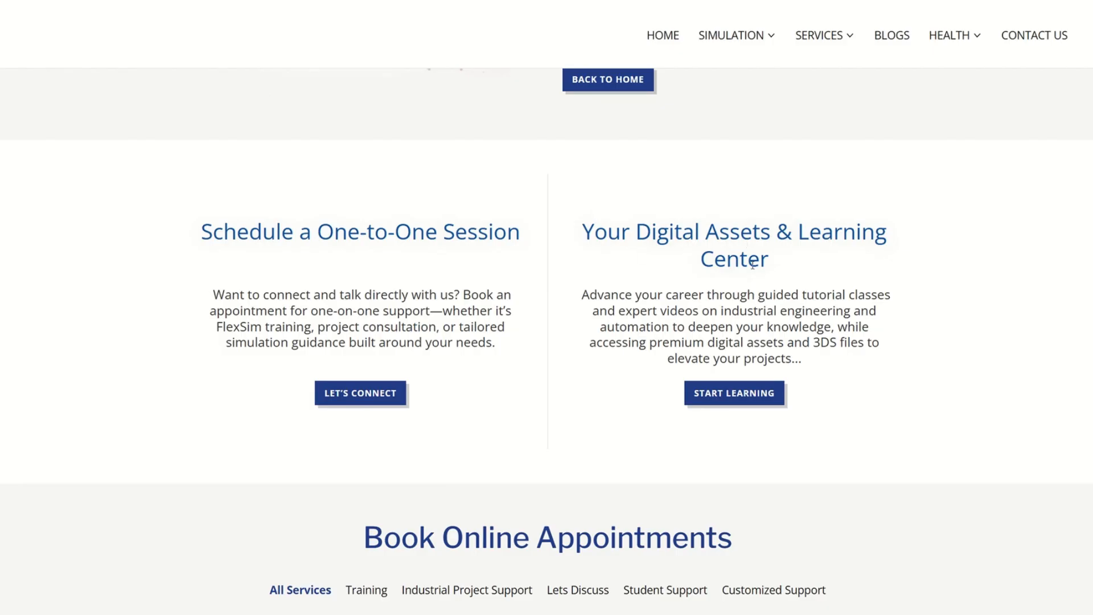
pyautogui.scroll(-3)
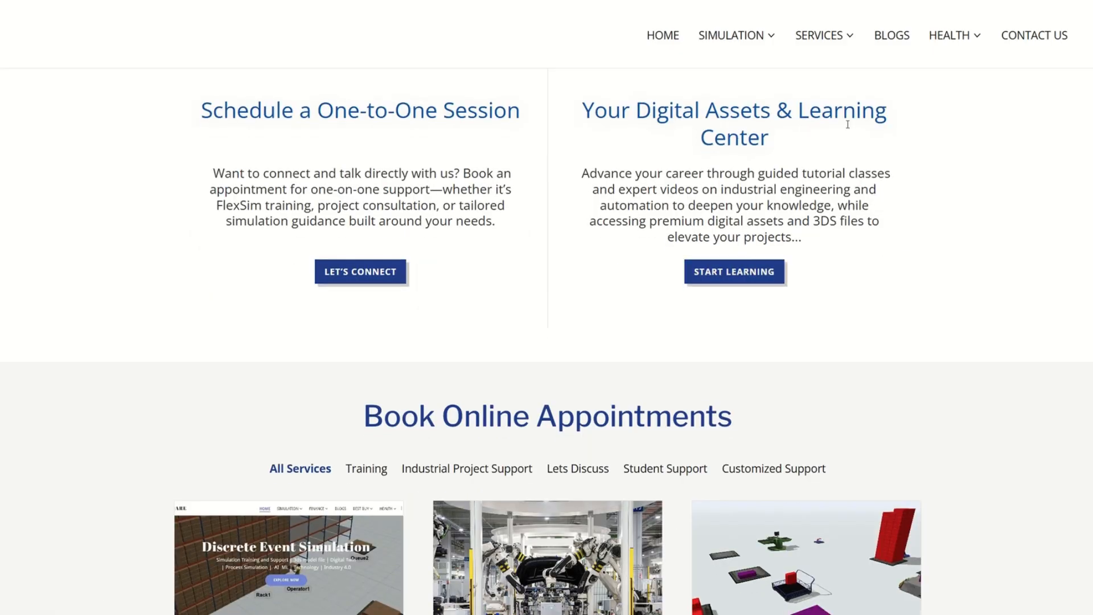
pyautogui.scroll(-3)
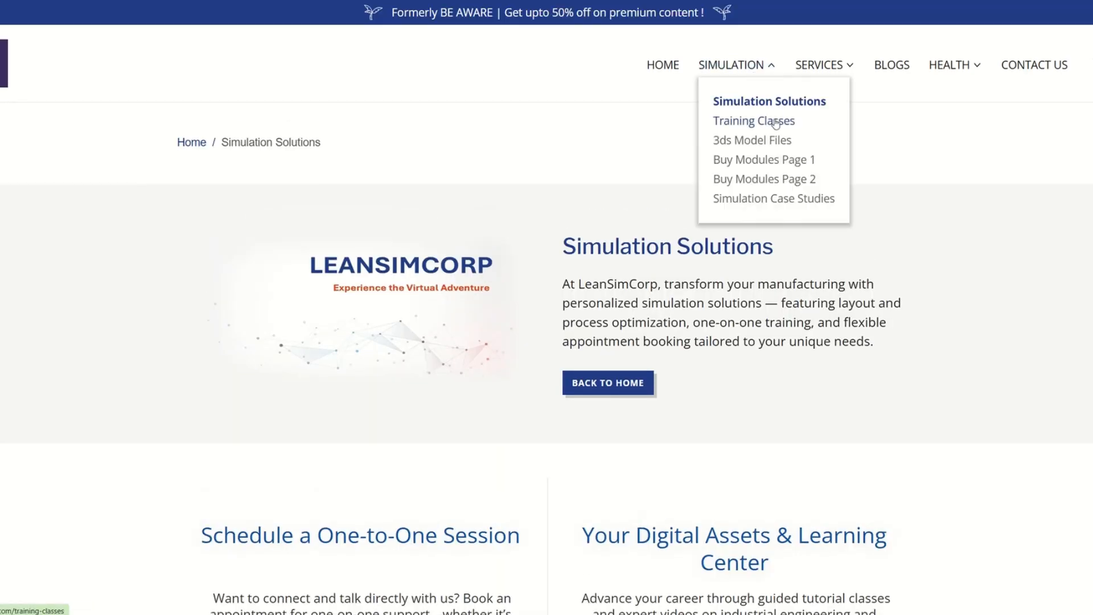
# Step: Go to the Training Classes page and scroll to the Premium Training Classes chapters
pyautogui.click(752, 121)
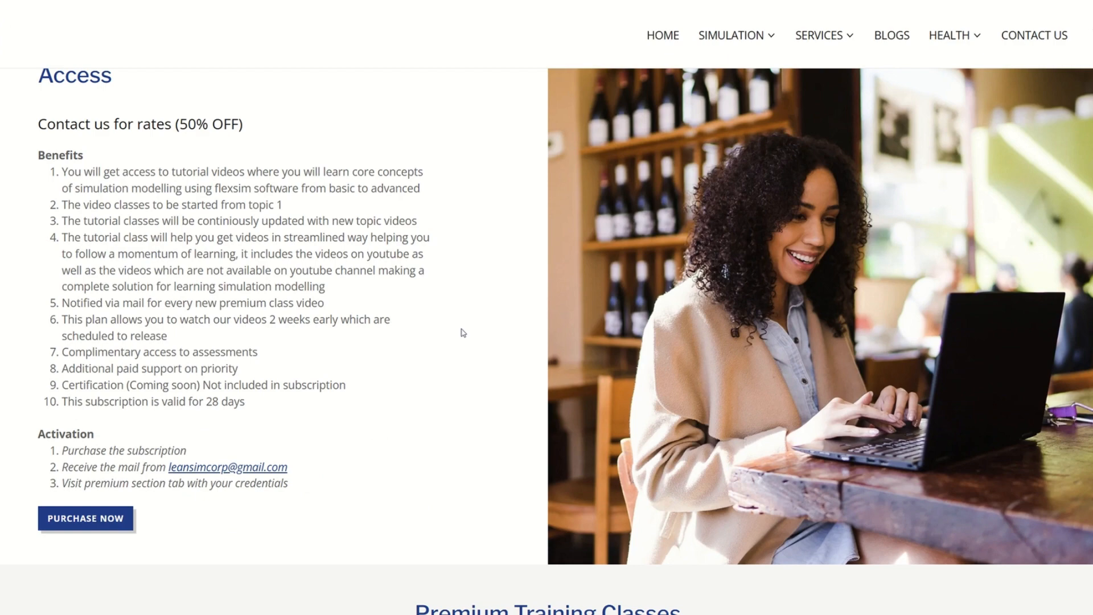
pyautogui.scroll(-3)
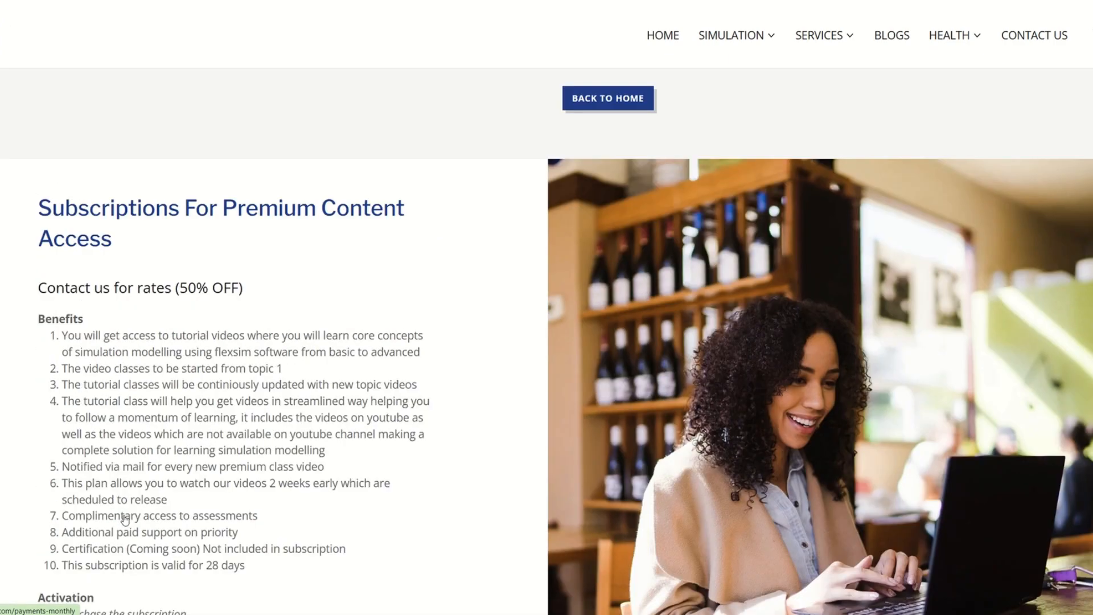
pyautogui.scroll(-3)
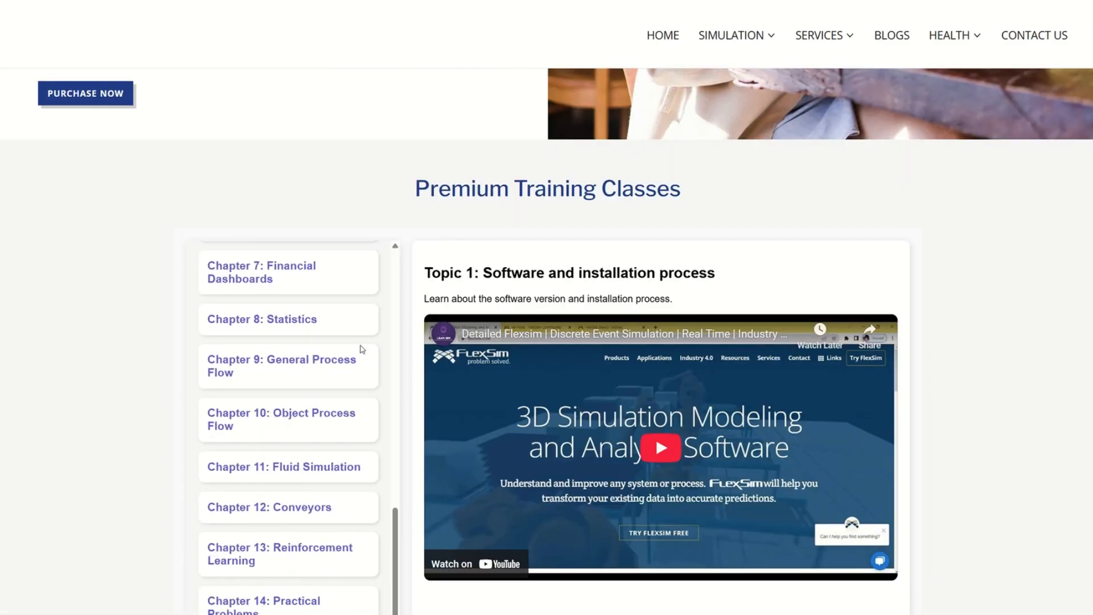
pyautogui.scroll(3)
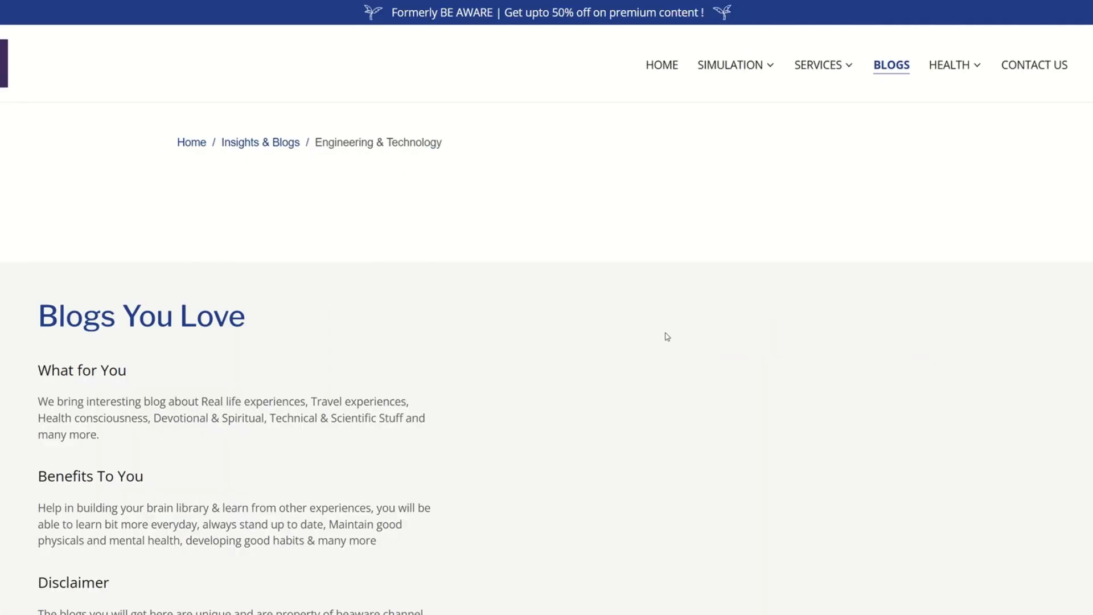
# Step: Scroll the Blogs page down past Subscribe to Blogs to the recent post list
pyautogui.scroll(-3)
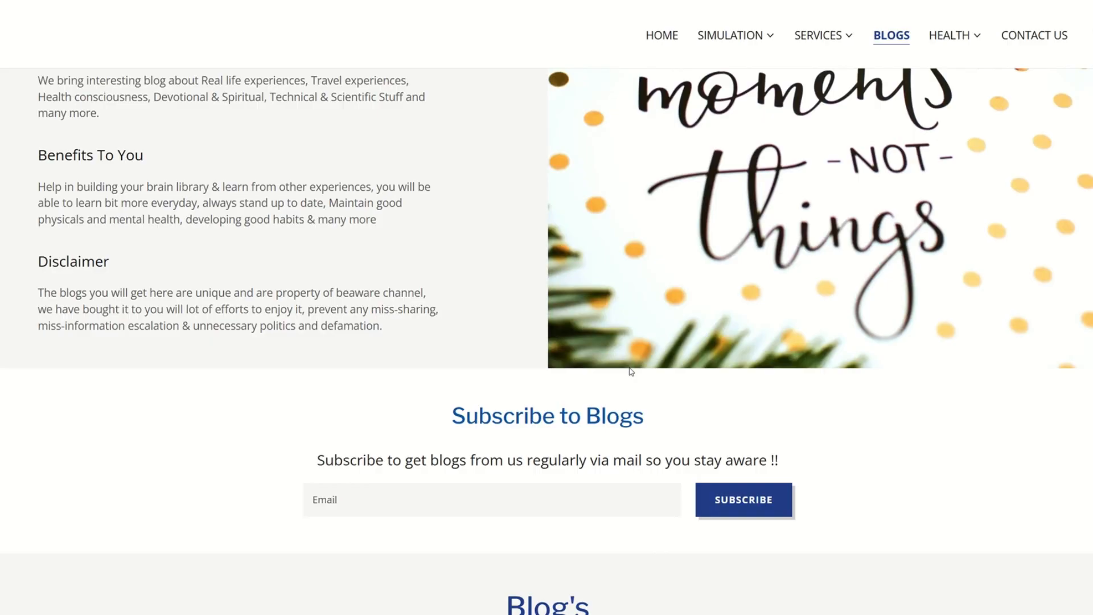
pyautogui.moveTo(655, 392)
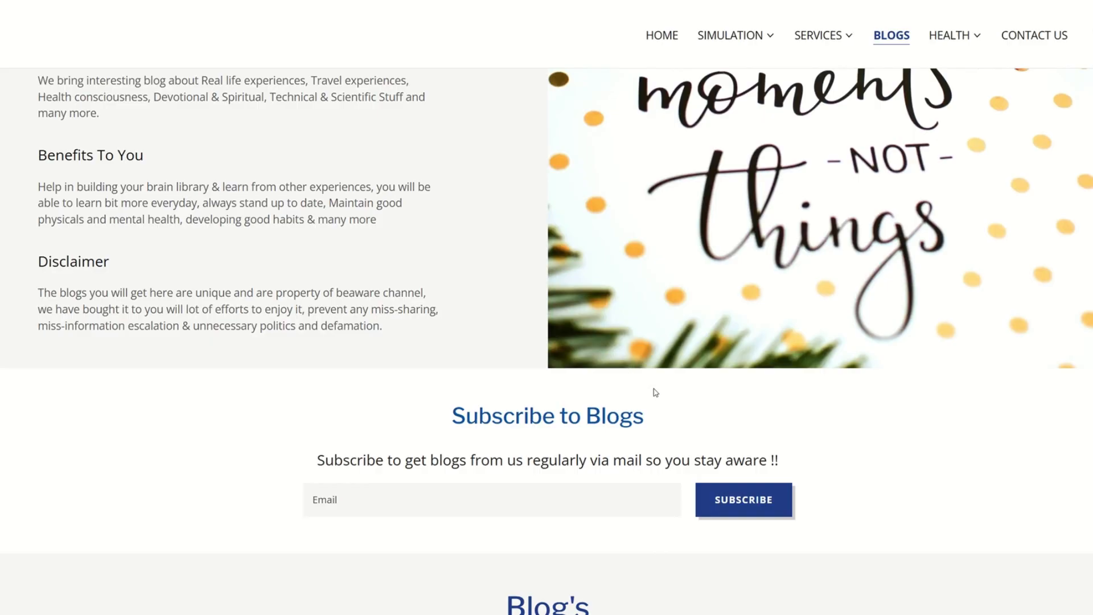
pyautogui.scroll(-3)
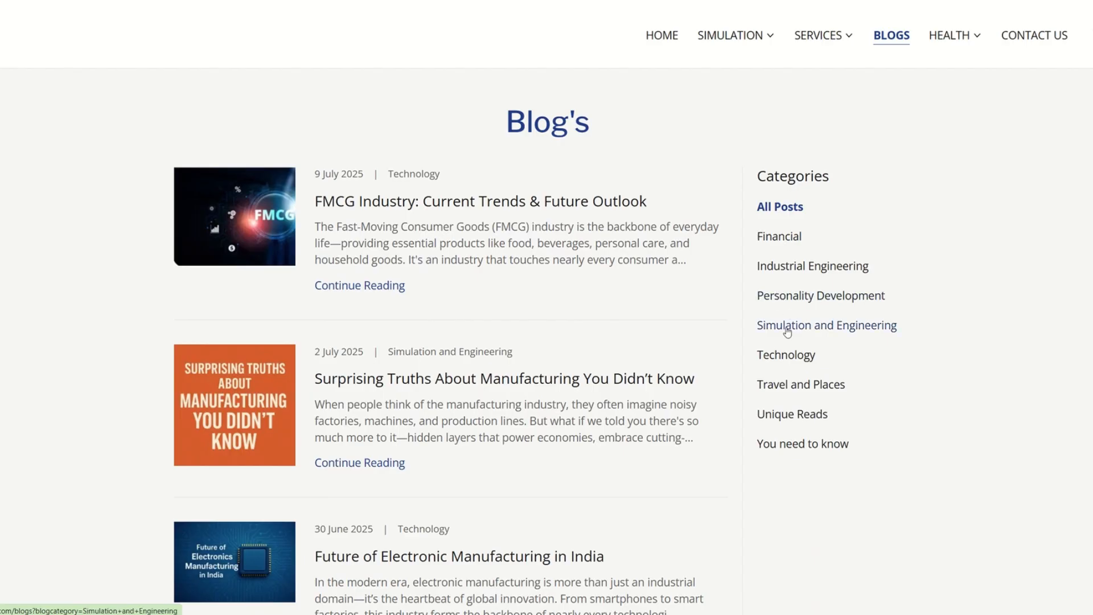
pyautogui.moveTo(788, 375)
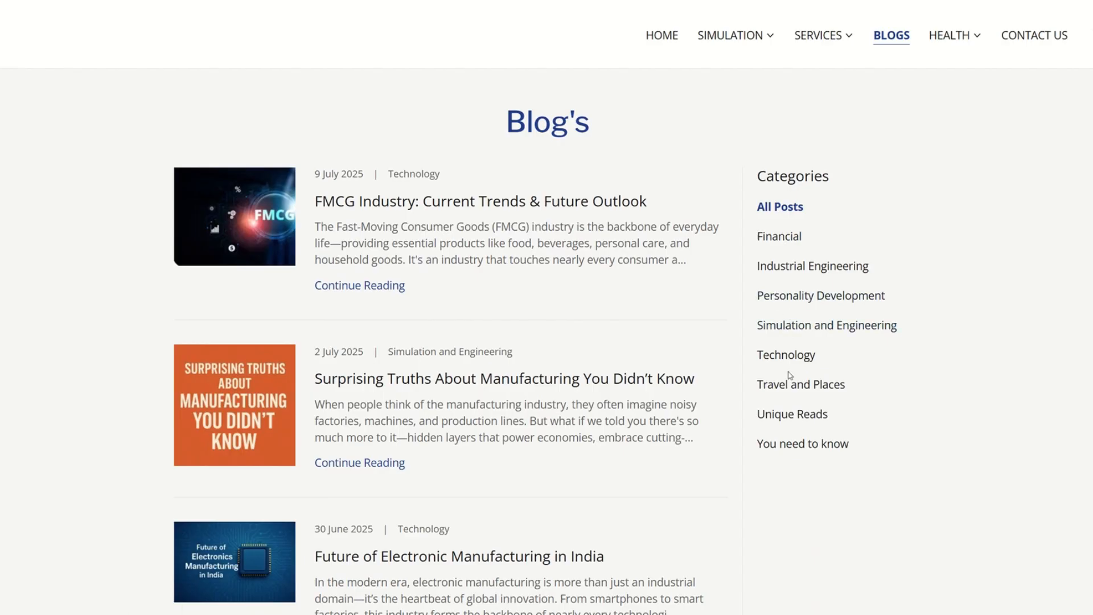
pyautogui.scroll(-3)
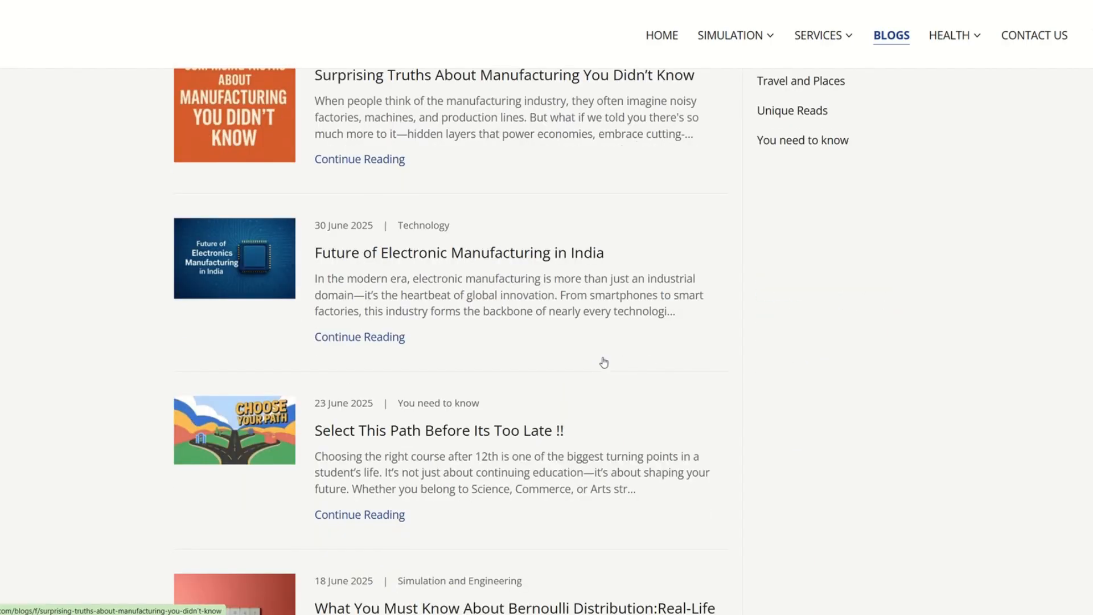